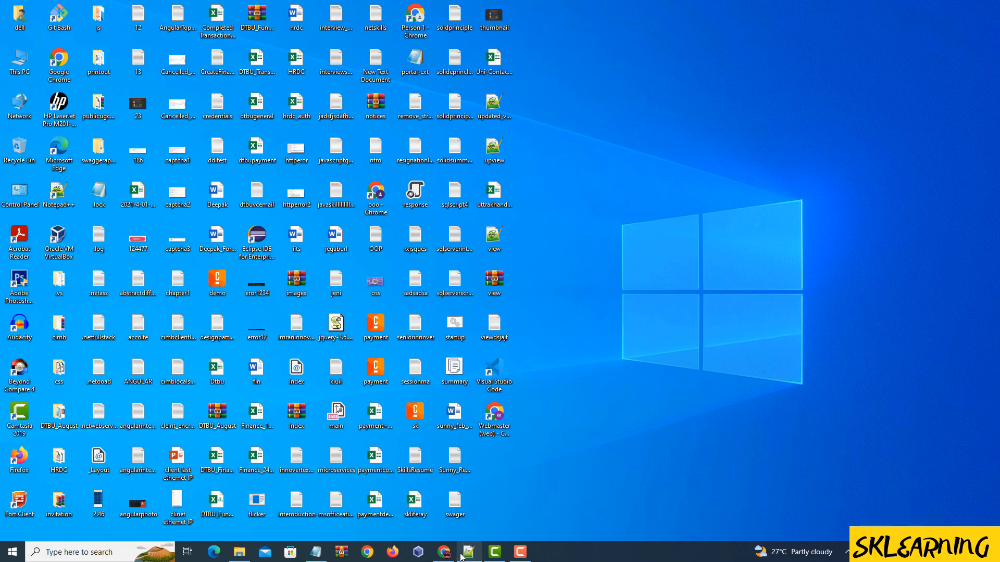
Step: Bring the Notepad++ window up from the taskbar with an empty new document
left_click(467, 553)
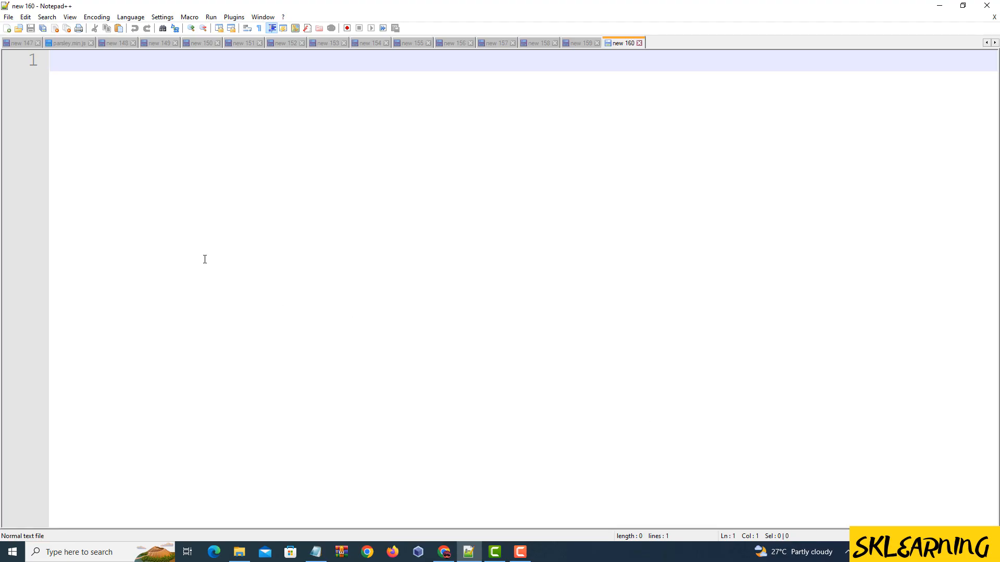
mouse_move(203, 284)
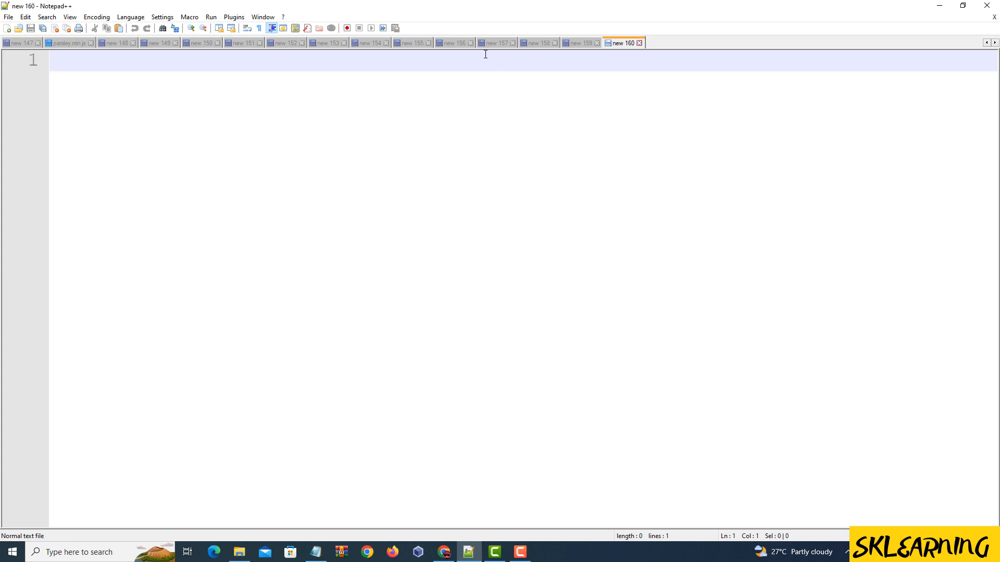
mouse_move(616, 402)
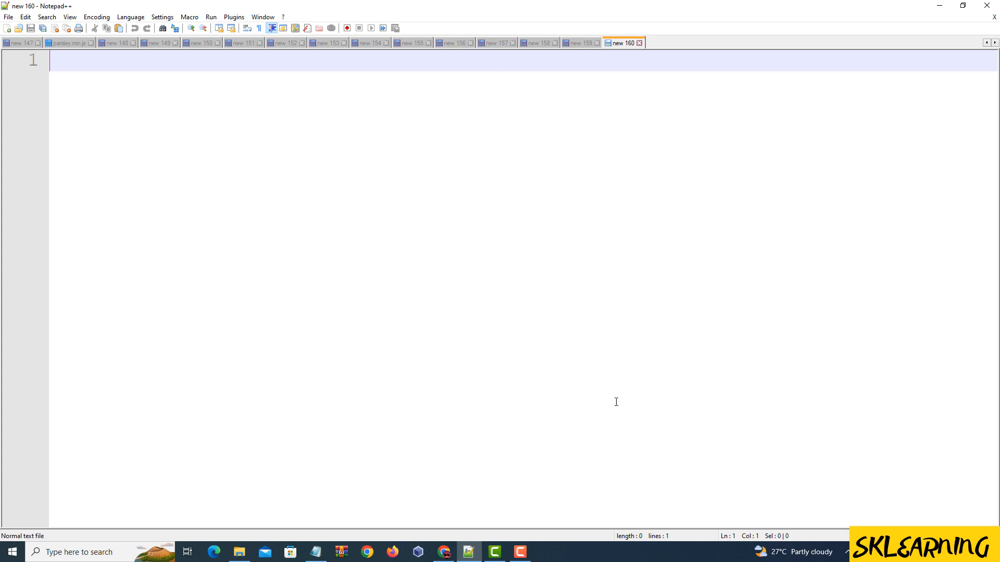
mouse_move(201, 281)
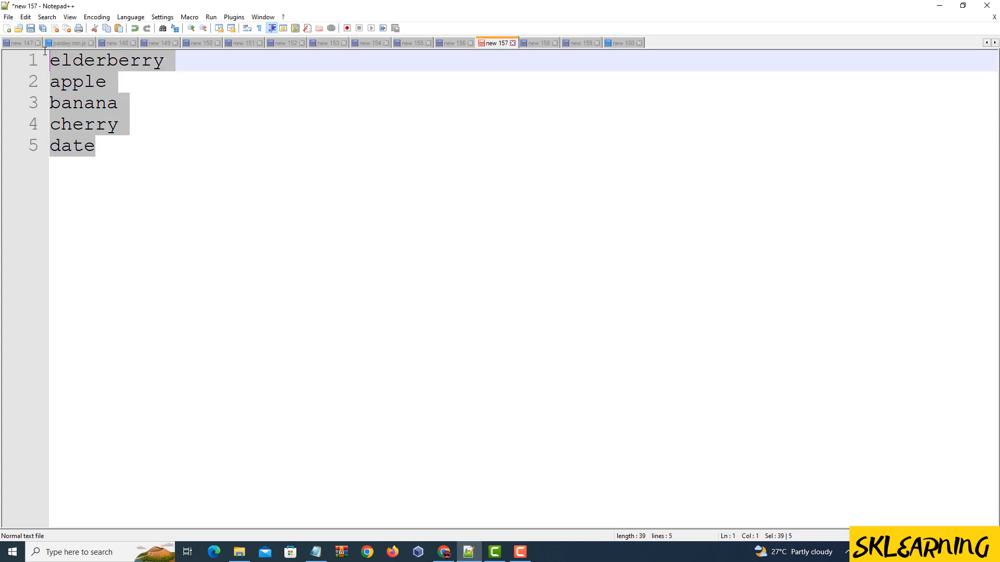
Step: Sort the fruit lines lexicographically ascending: apple, banana, cherry, date, elderberry
left_click(25, 16)
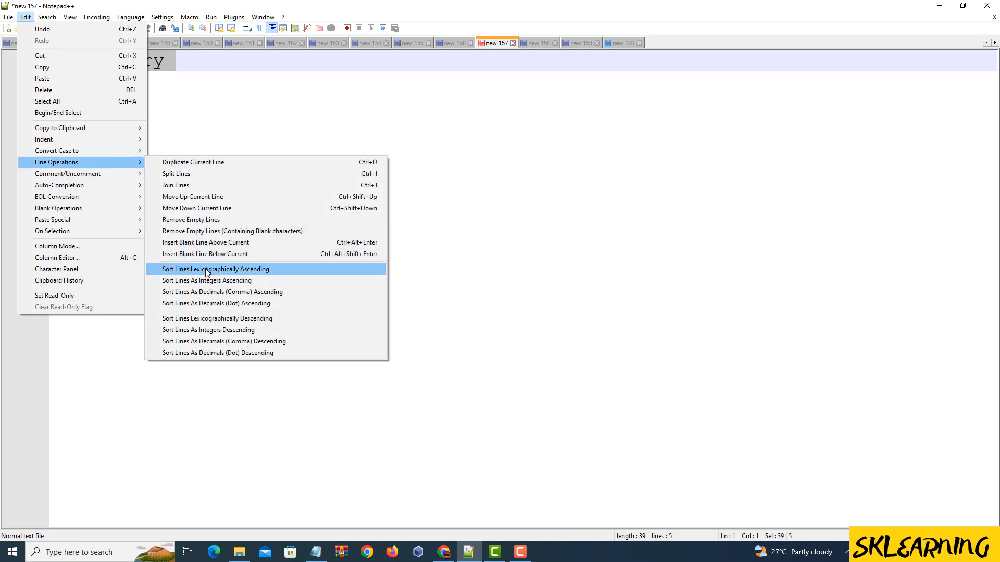
left_click(215, 268)
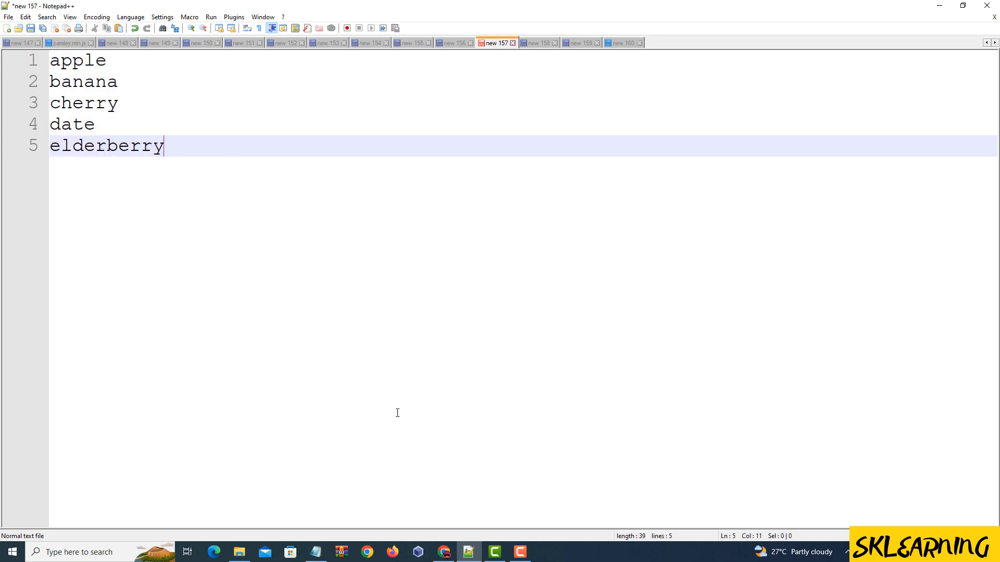
key("enter")
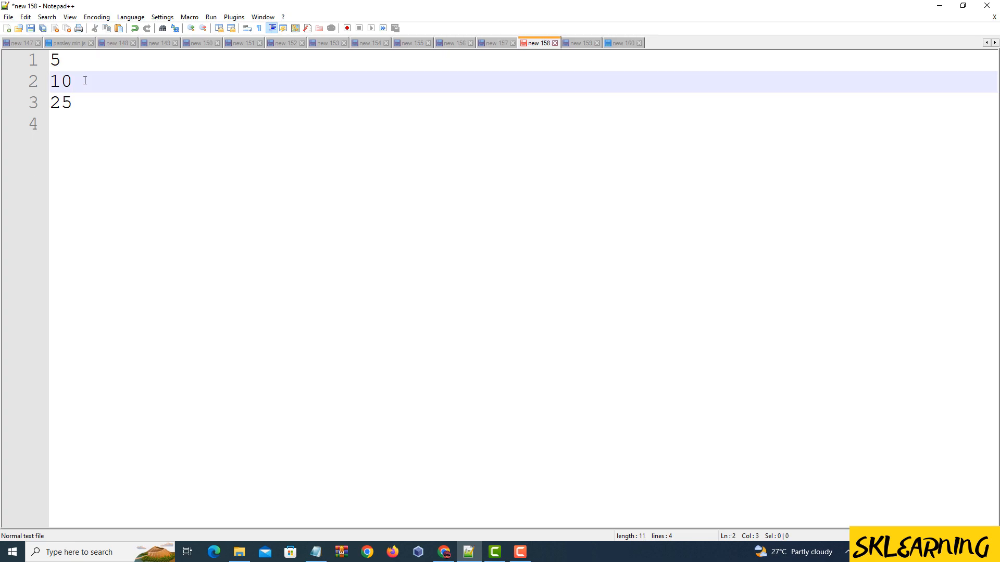
Step: Add 50 to the number list and sort the lines as integers ascending: 5, 10, 25, 50, 100
type("50")
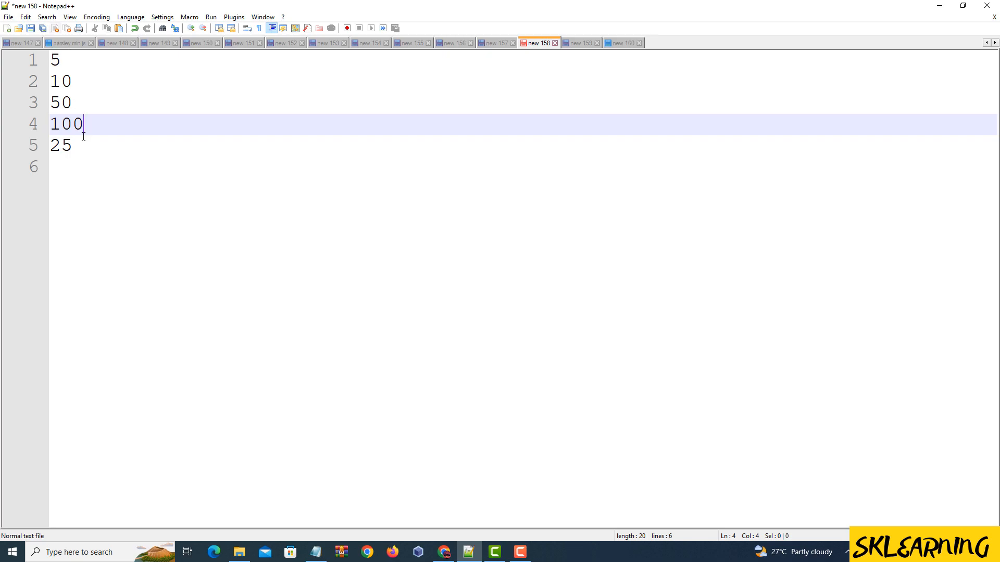
left_click(25, 16)
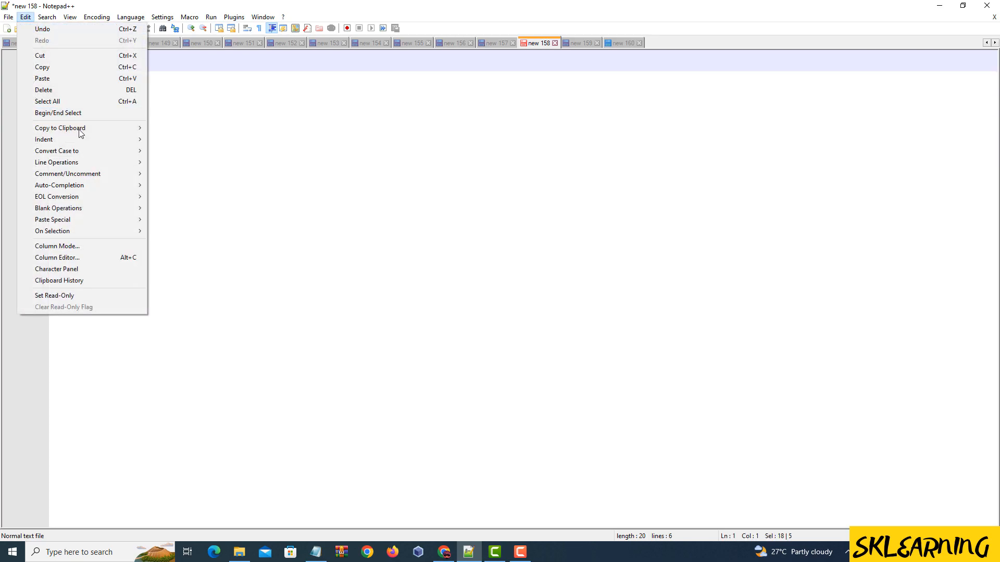
mouse_move(59, 185)
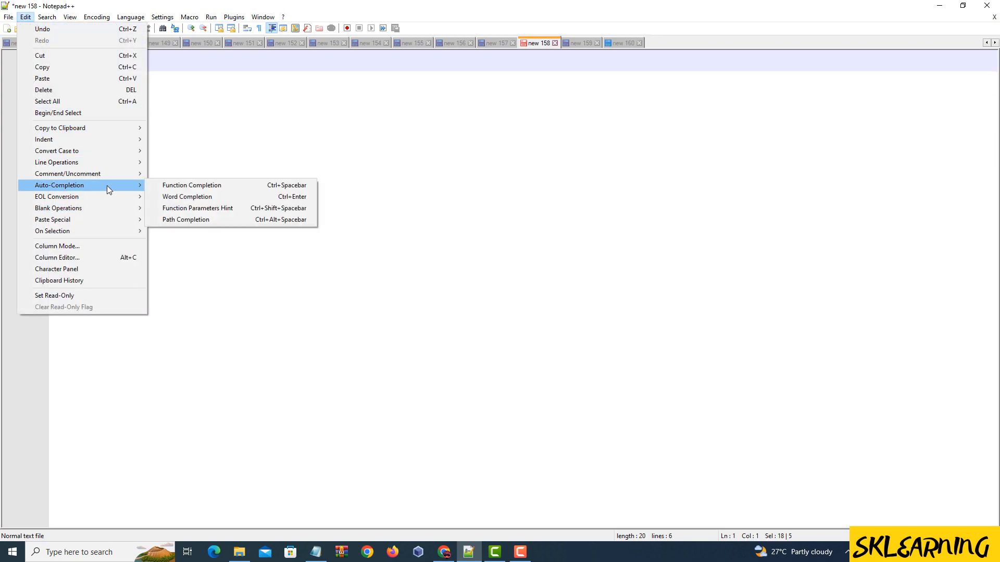
mouse_move(58, 208)
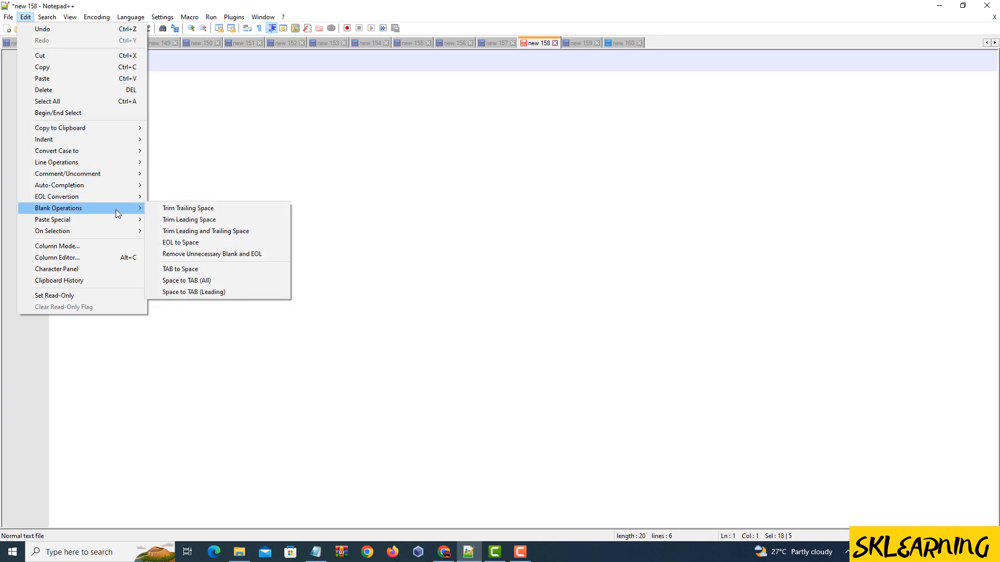
mouse_move(57, 162)
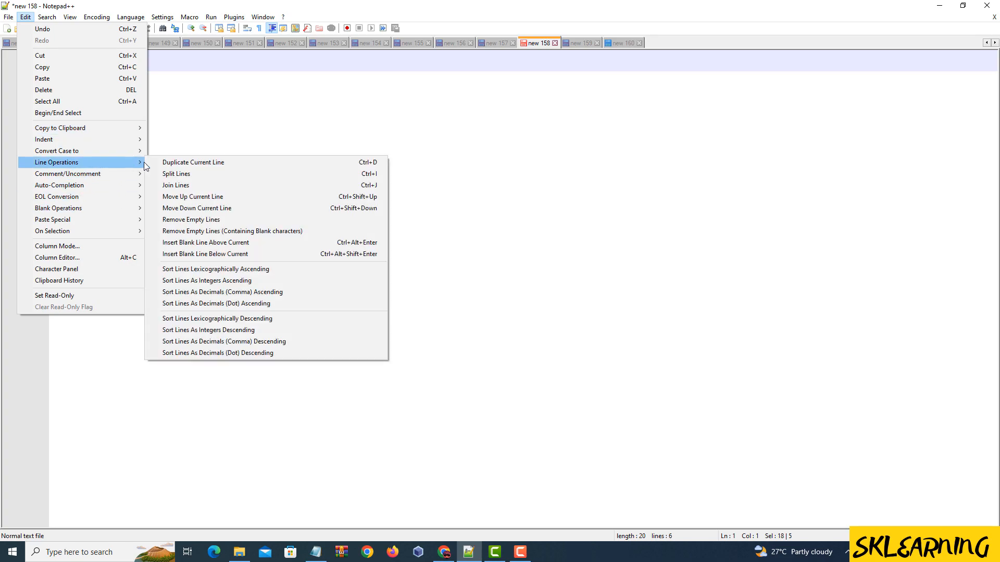
mouse_move(226, 281)
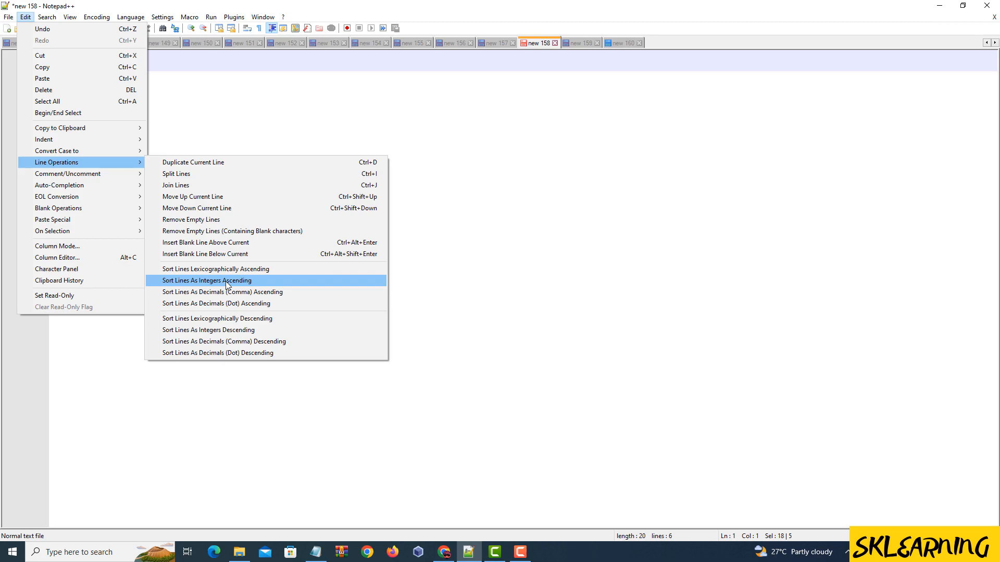
left_click(207, 280)
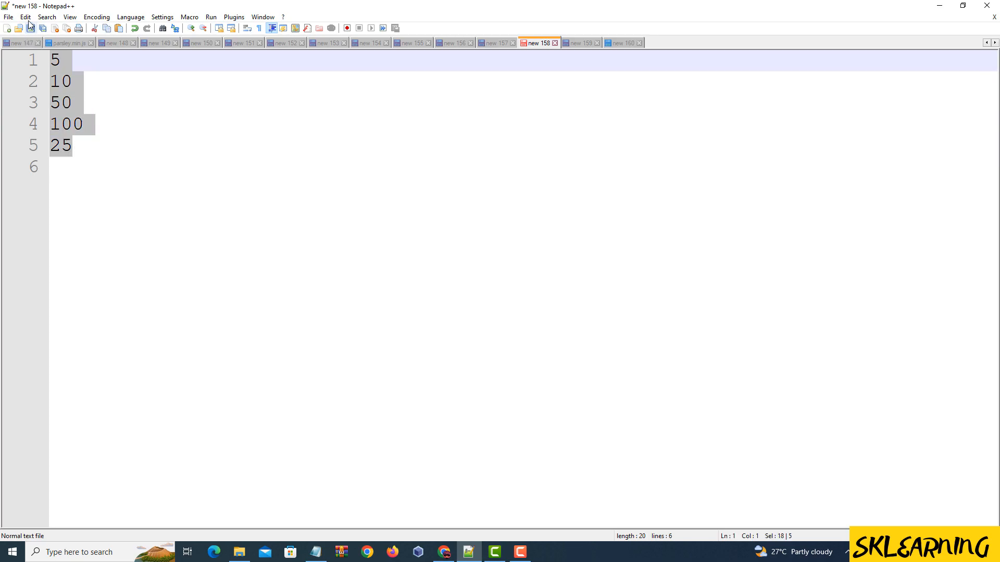
left_click(25, 16)
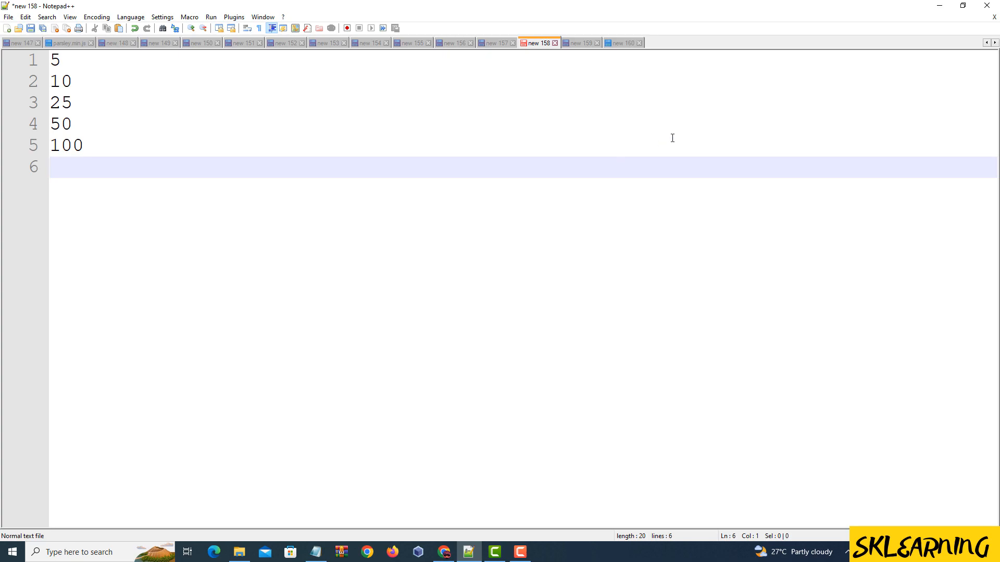
left_click(578, 43)
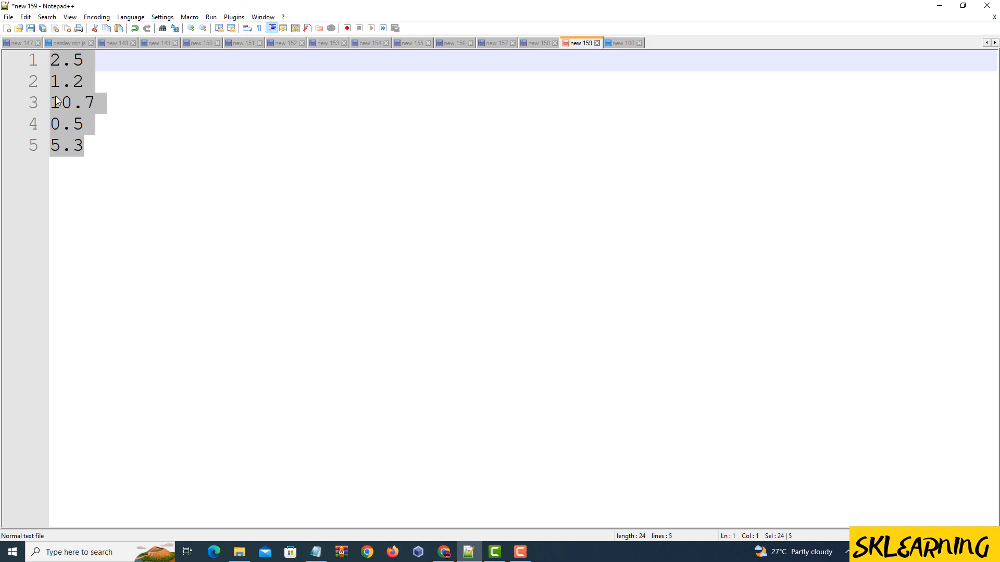
Step: Sort the decimal lines ascending (0.5, 1.2, 2.5, 5.3, 10.7) and minimise the editor
left_click(25, 17)
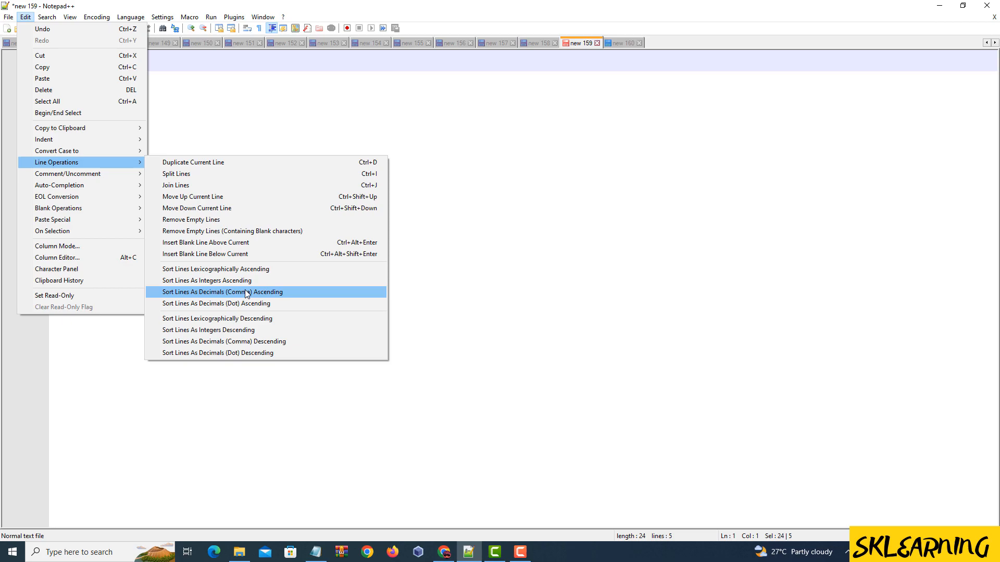
mouse_move(277, 303)
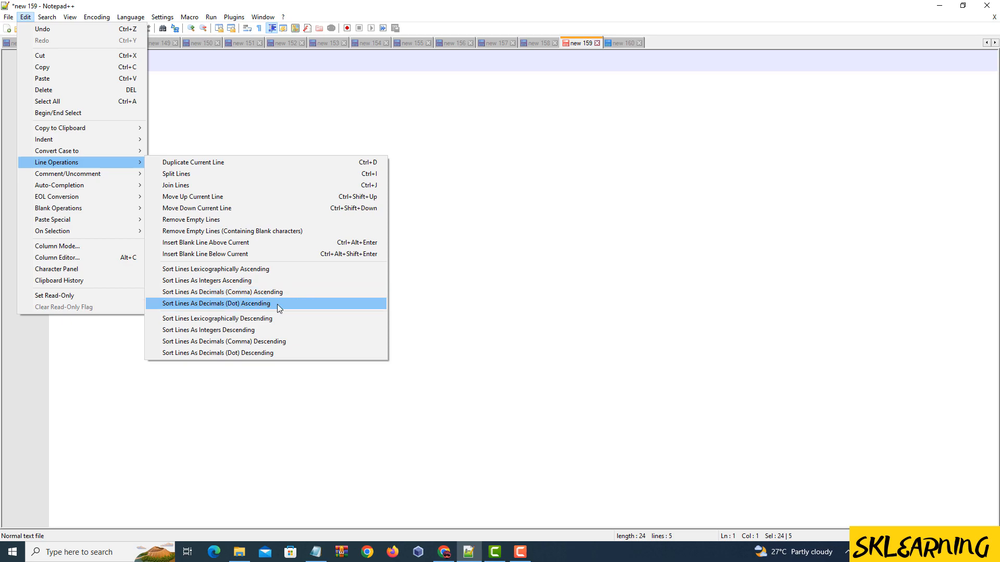
left_click(216, 303)
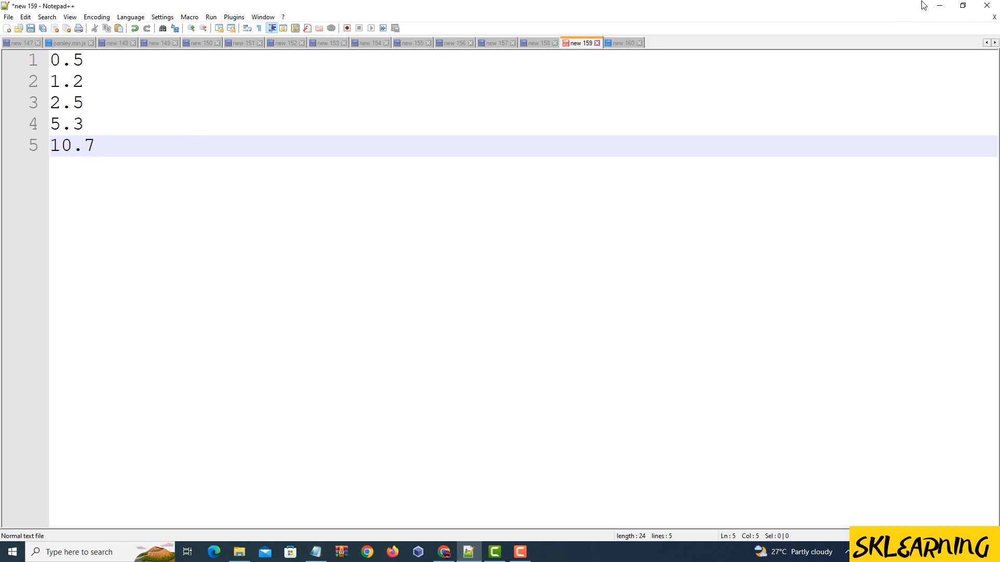
mouse_move(939, 6)
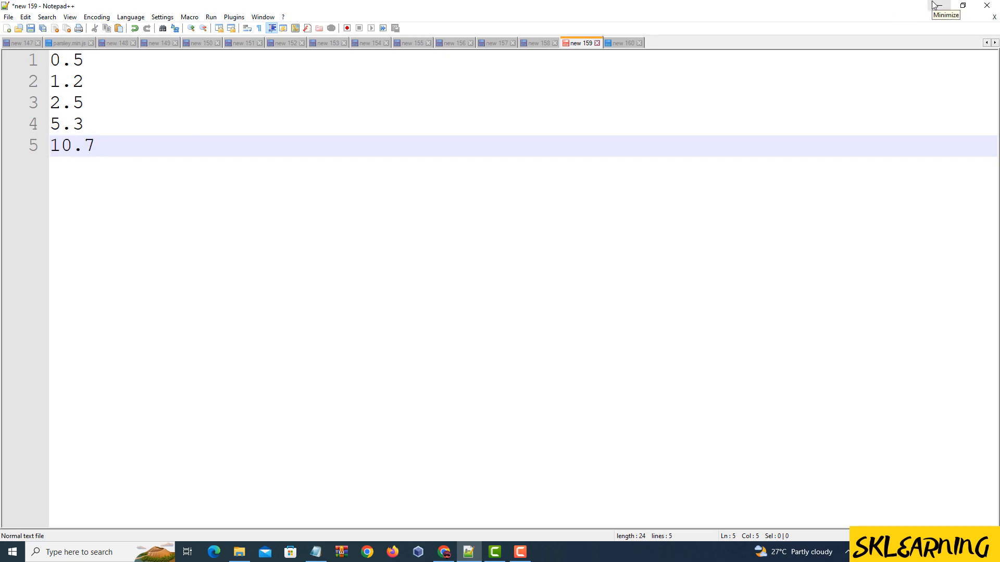
left_click(945, 5)
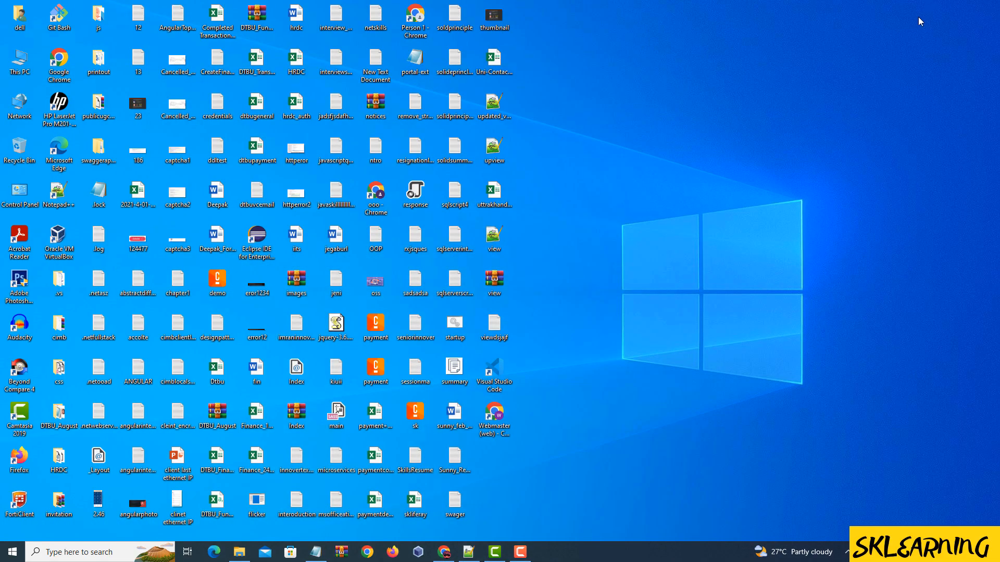
mouse_move(803, 100)
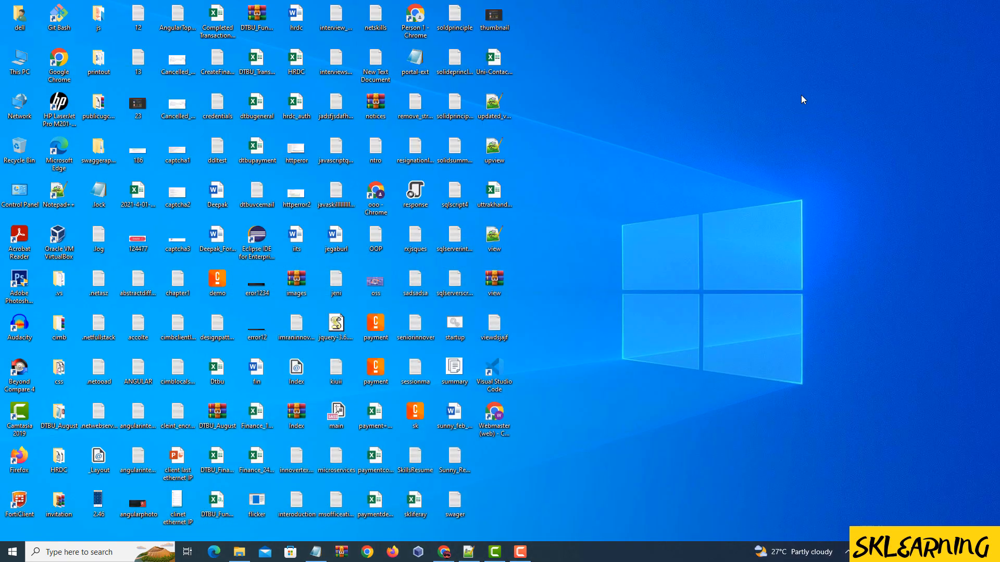